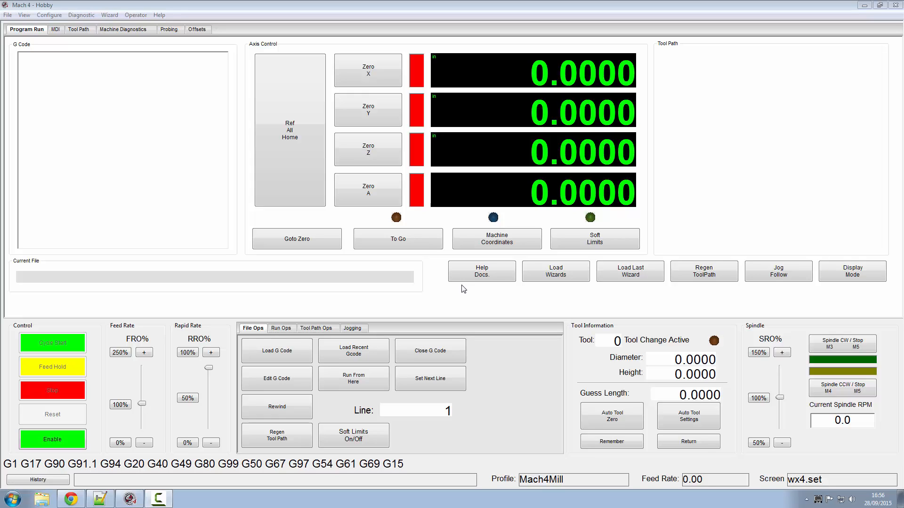
- Enter screen edit mode via Operator > Edit Screen and select the wx4 root screen
left_click(52, 439)
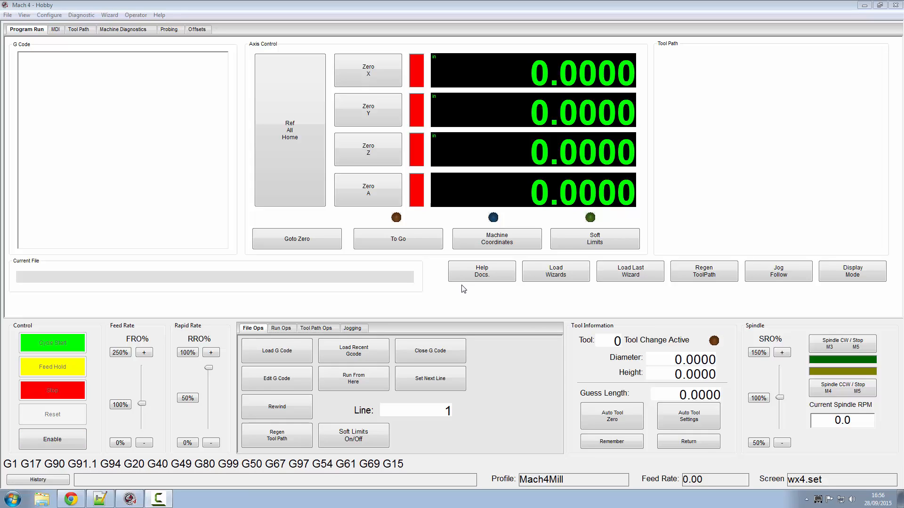
mouse_move(133, 4)
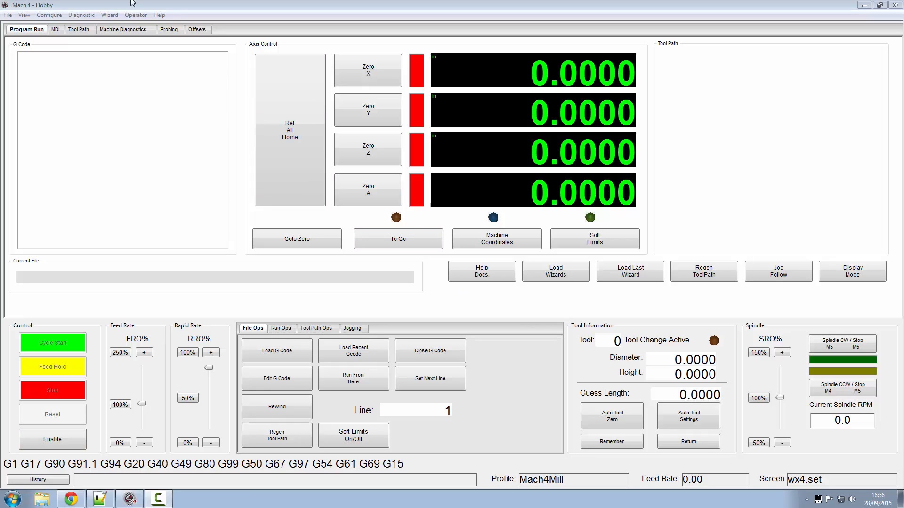
left_click(136, 15)
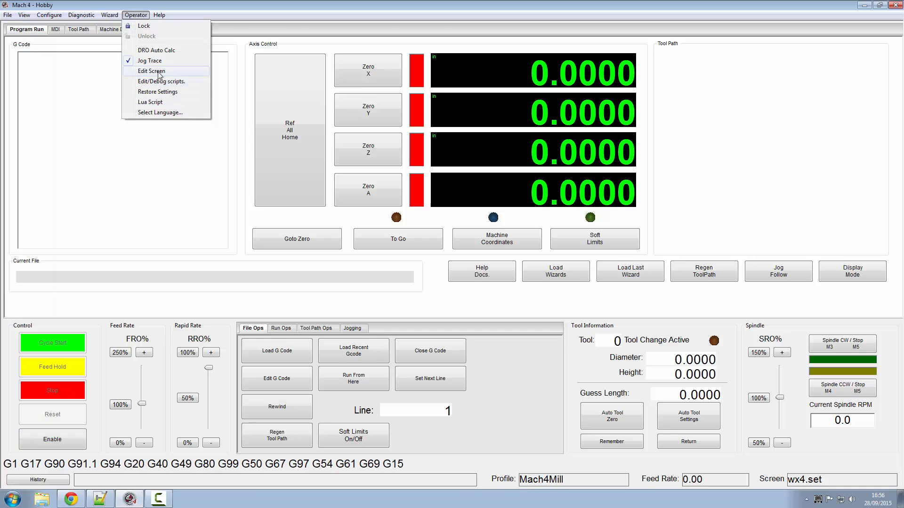
left_click(151, 71)
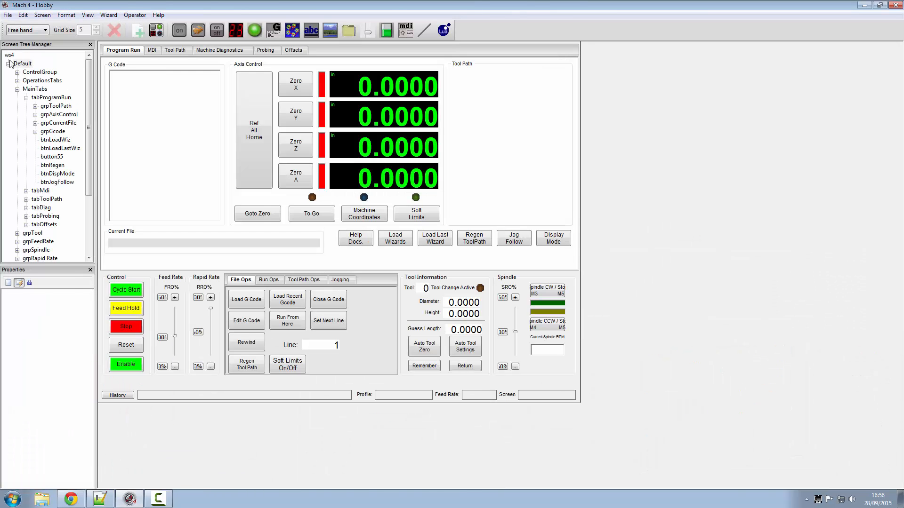
left_click(8, 54)
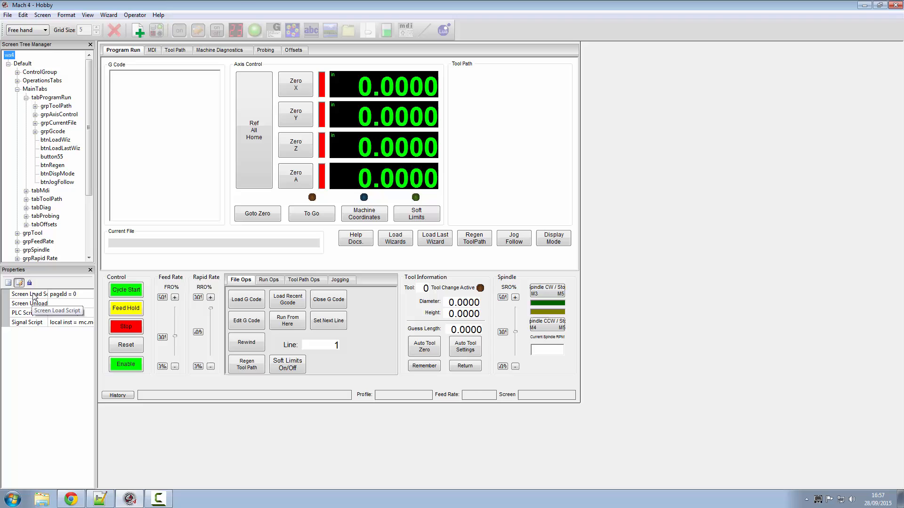
- Rename the last sound line's variable to logoff for logoff.wav in the Screen Load Script
left_click(32, 293)
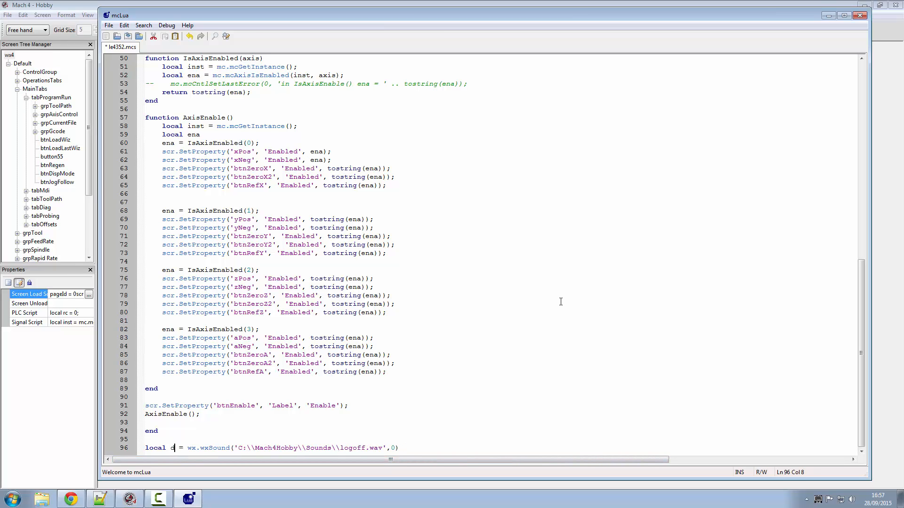
key("Backspace")
type("logoff")
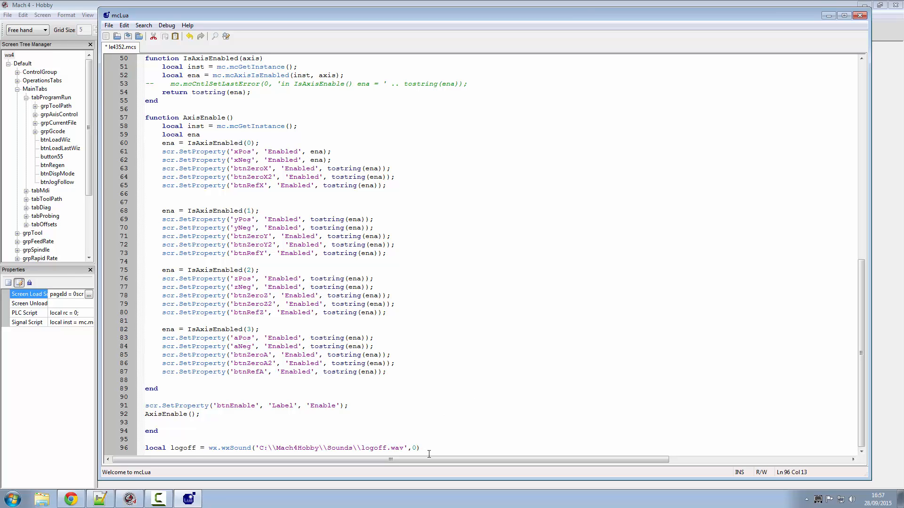
left_click(523, 385)
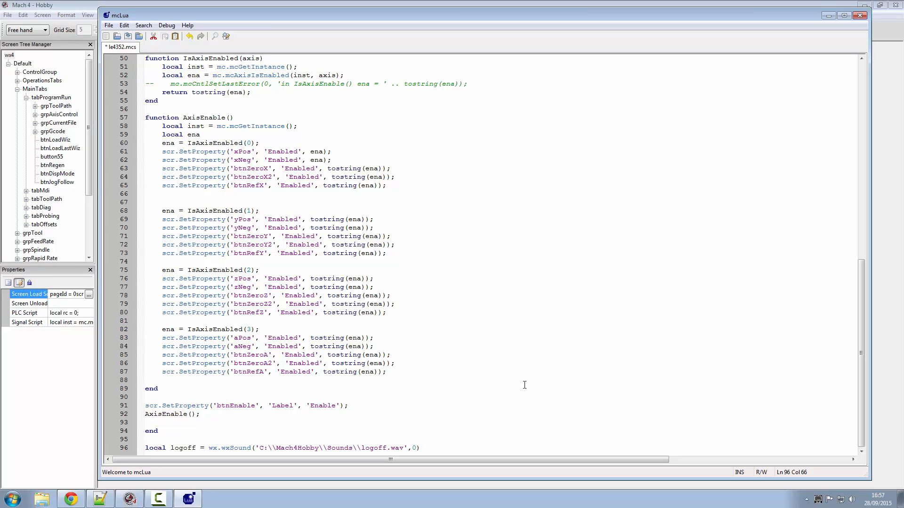
left_click(420, 447)
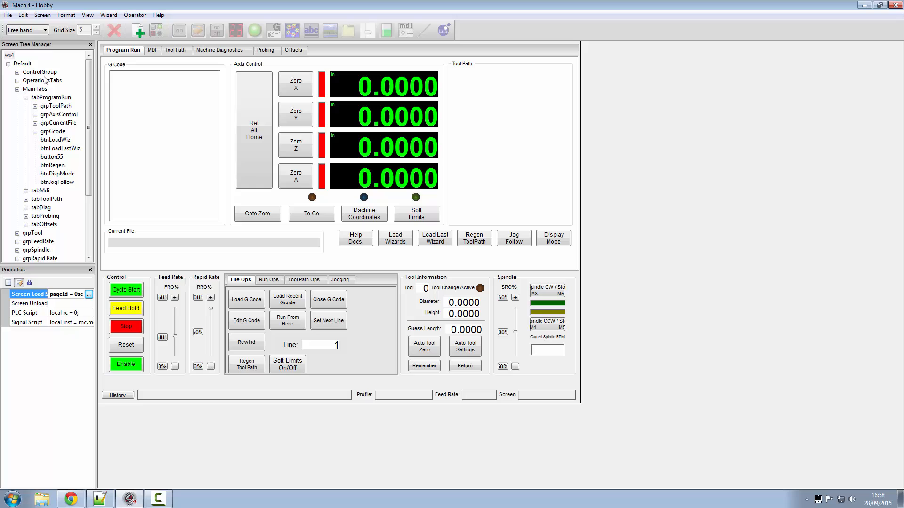
mouse_move(56, 134)
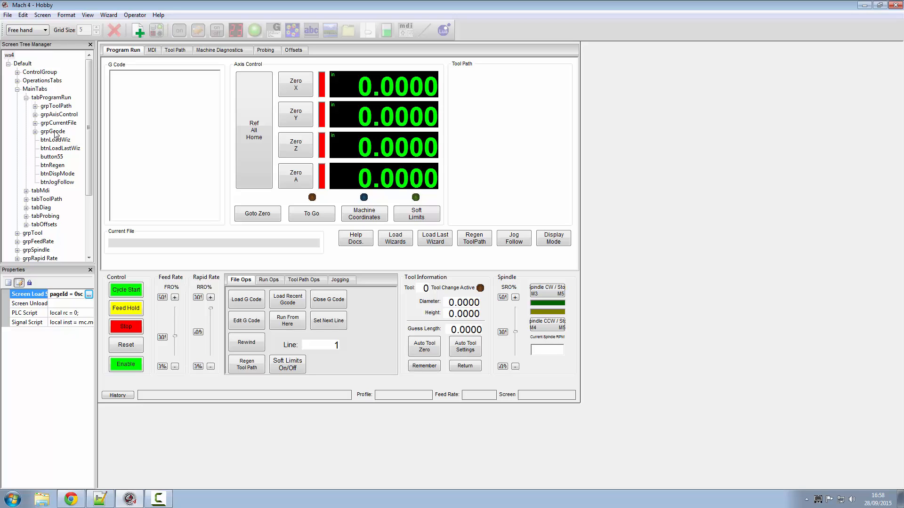
mouse_move(58, 121)
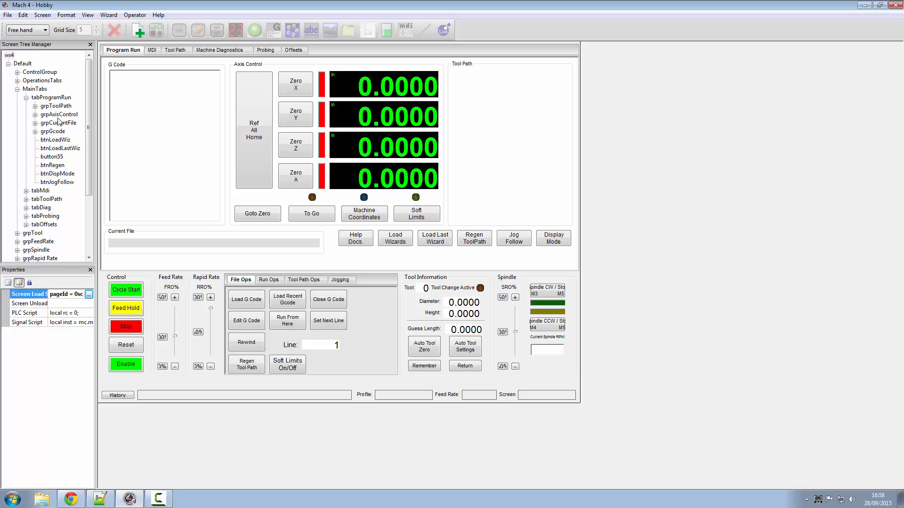
- Add button btn(135) to the Program Run tab and select it
left_click(52, 97)
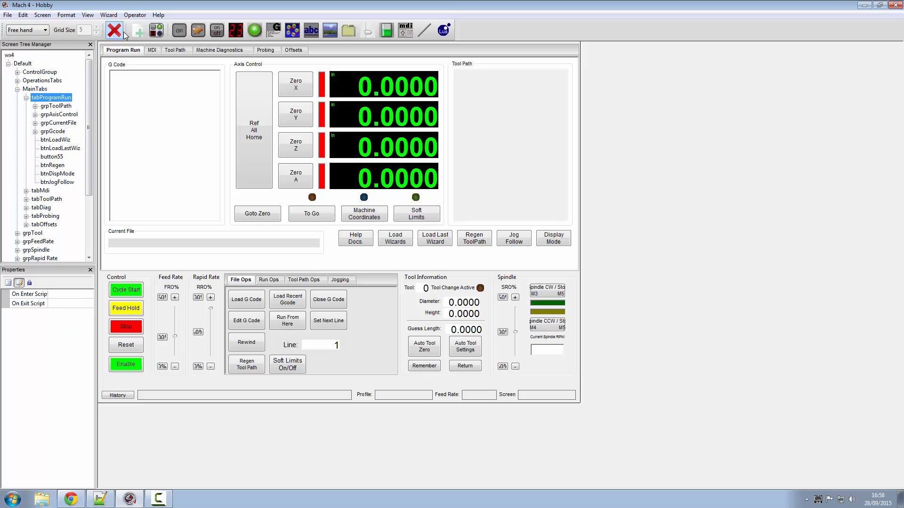
left_click(138, 30)
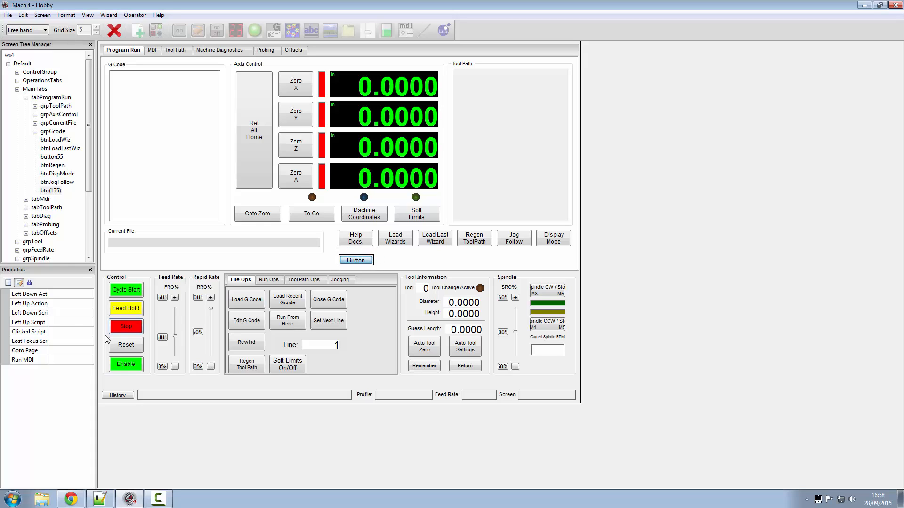
left_click(356, 260)
type("L")
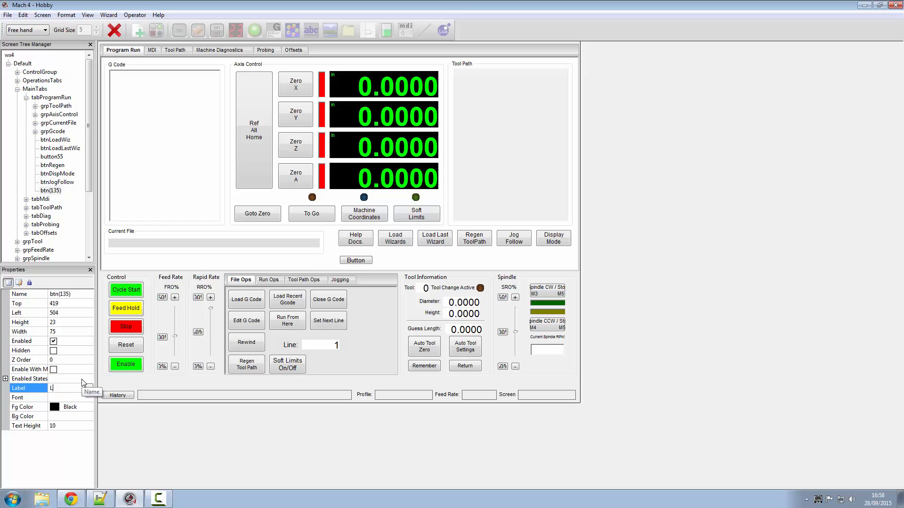
- Open an empty mcLua editor for btn(135)'s Left Up Script
type("ogO")
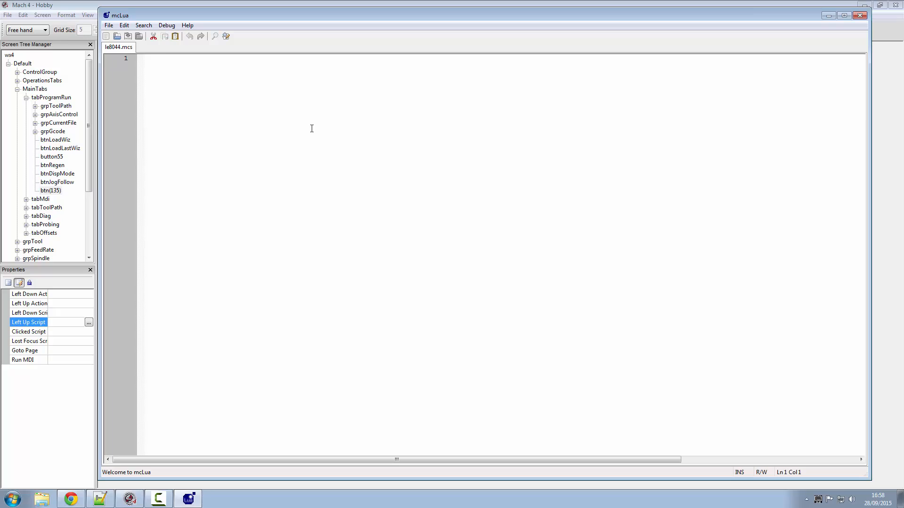
- Write logoff:Play() as btn(135)'s Left Up Script and close the editor
type("logoff")
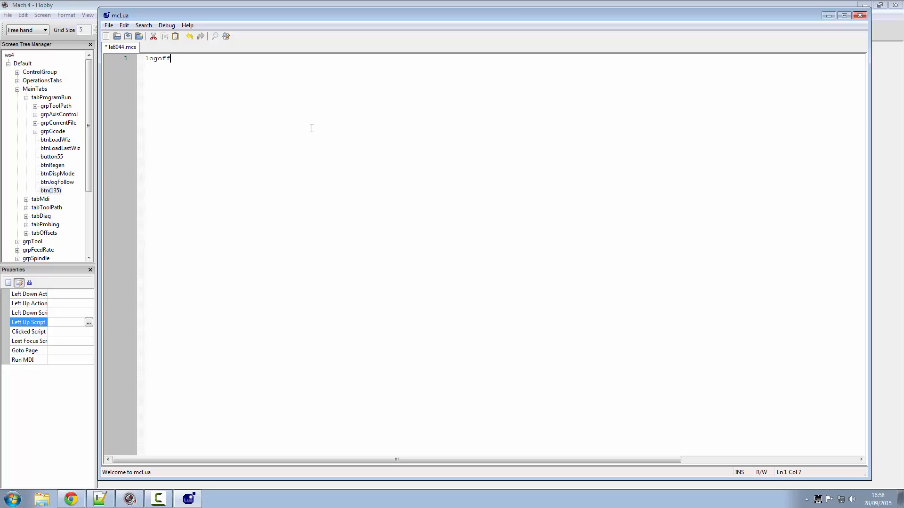
type(":Pla")
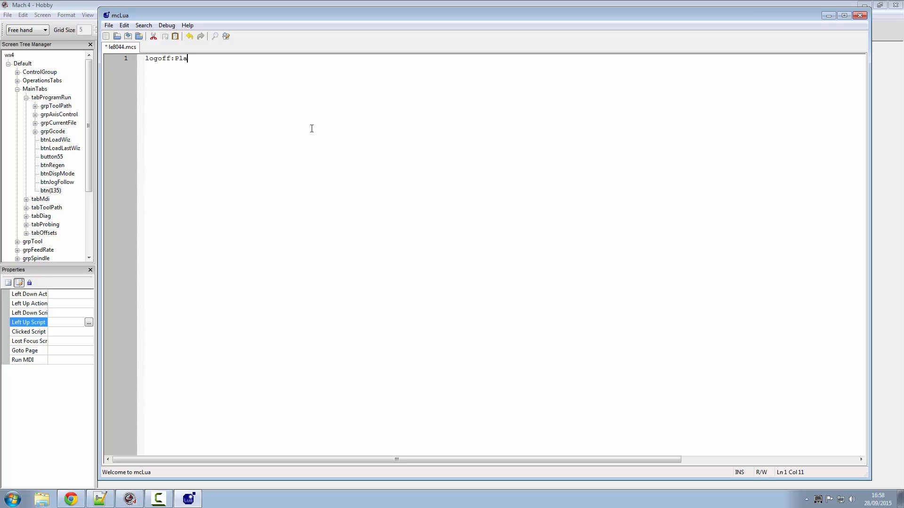
type("t()")
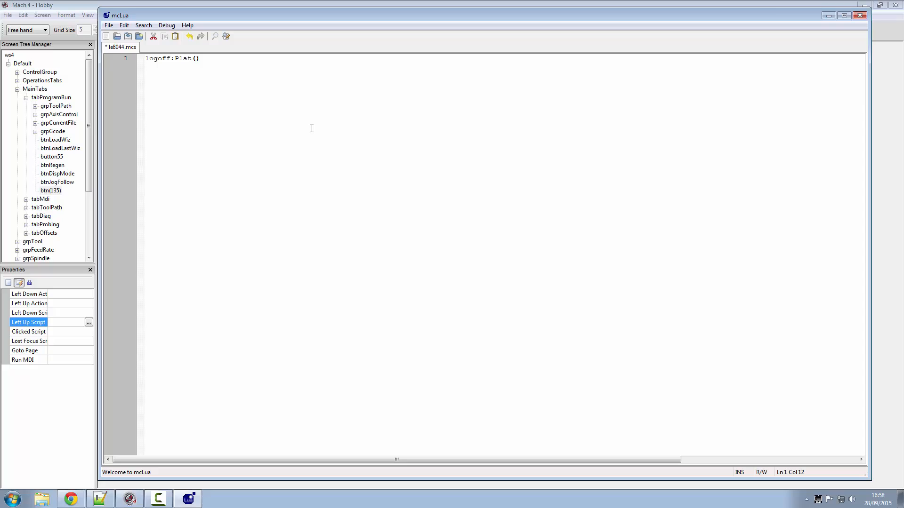
type("Play")
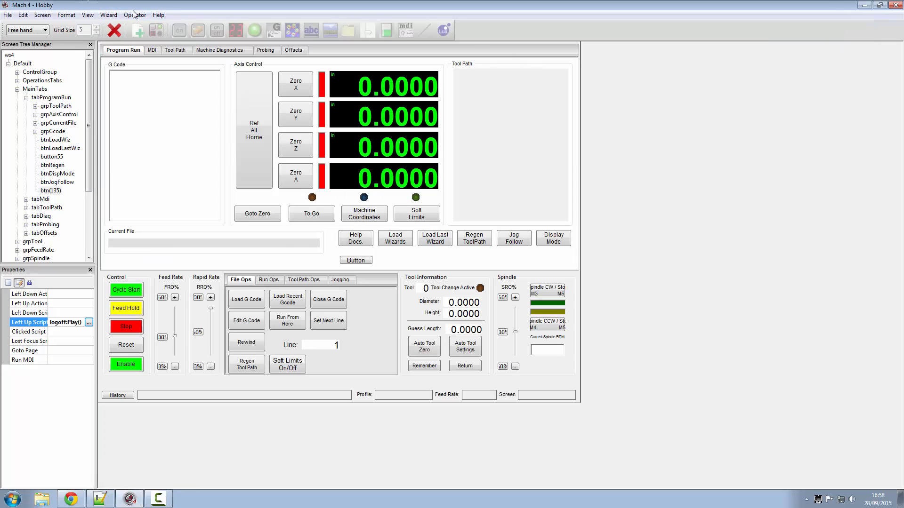
- Uncheck Operator > Edit Screen and confirm Yes to save the modified screen
left_click(135, 15)
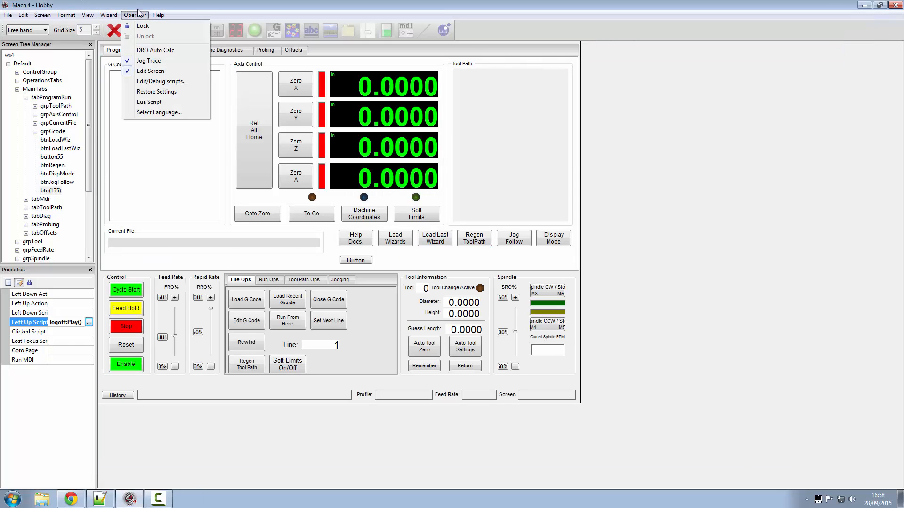
left_click(151, 71)
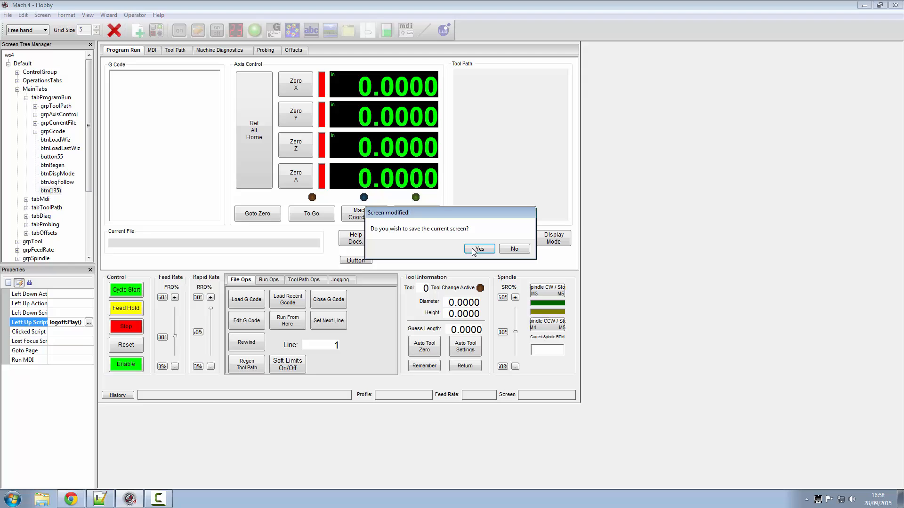
left_click(479, 248)
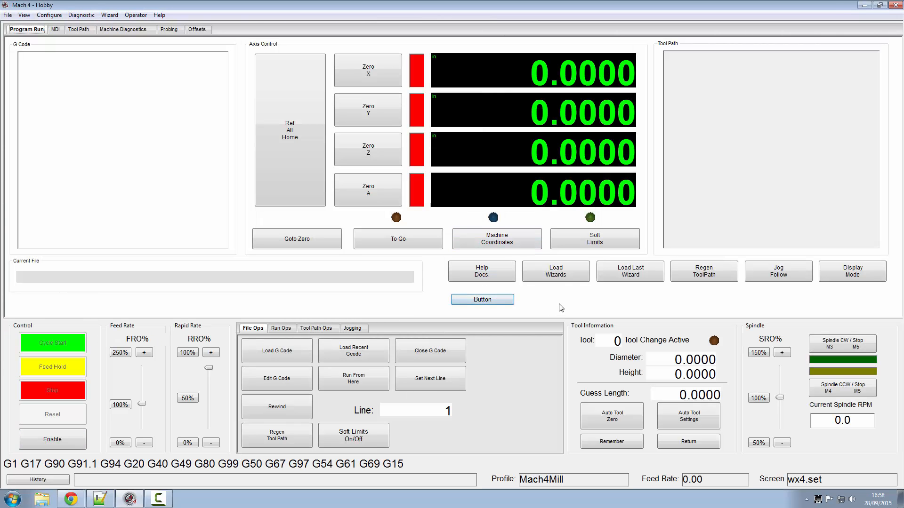
- Press the new Button on the Program Run tab to test the logoff sound
left_click(482, 299)
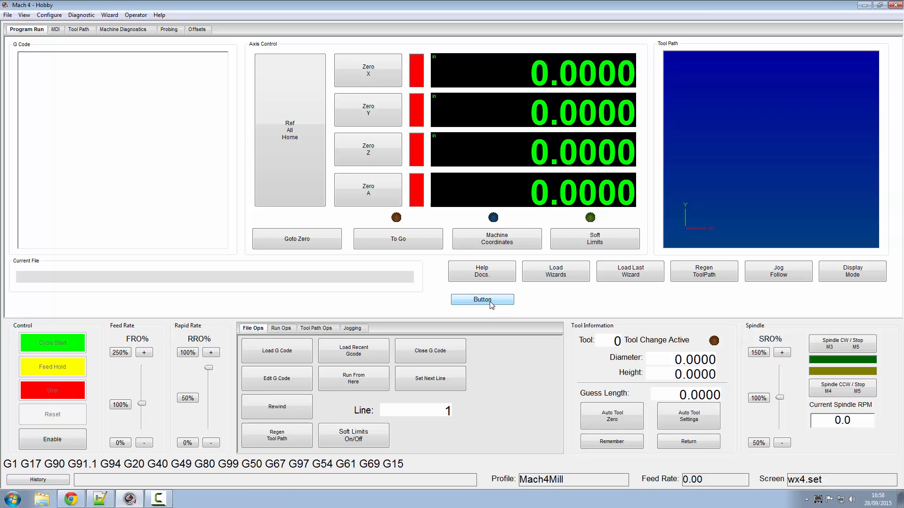
mouse_move(486, 308)
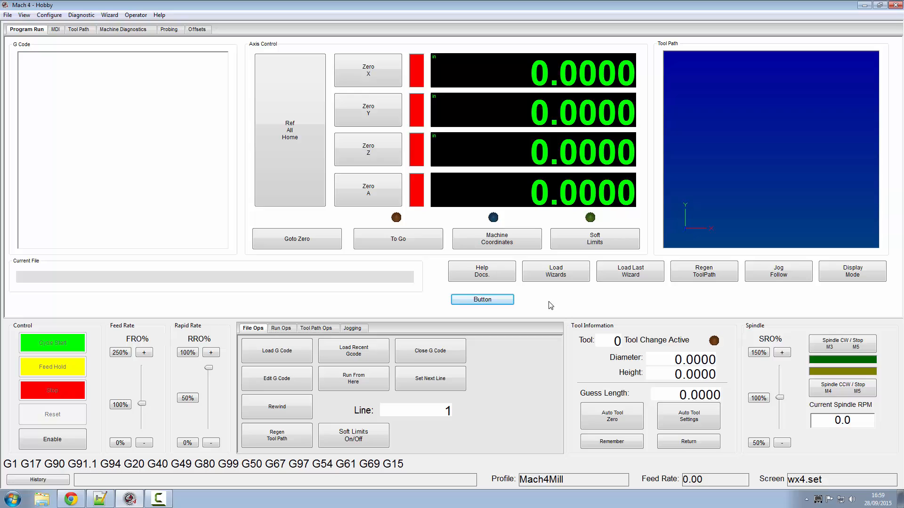
left_click(52, 439)
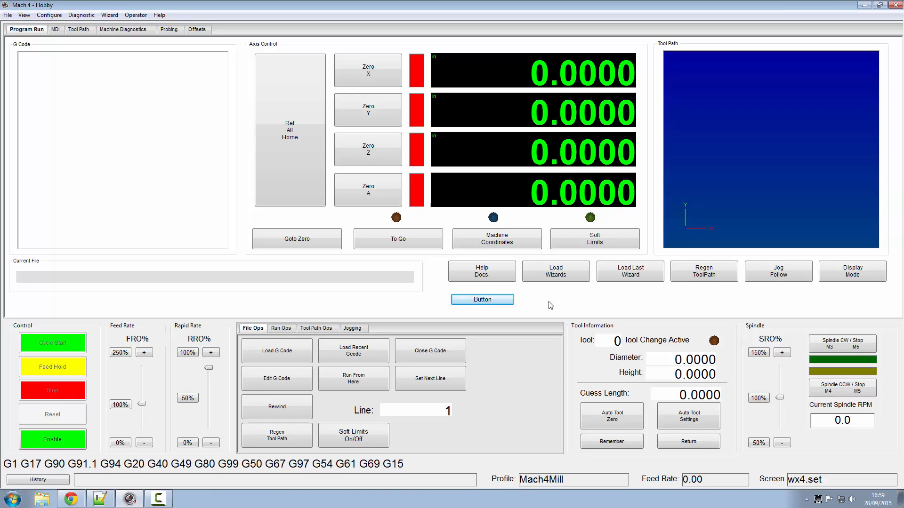